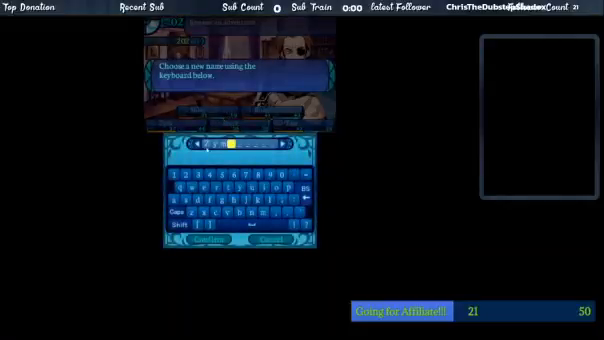
- Backspace through the character's current name until the name field is blank
left_click(204, 247)
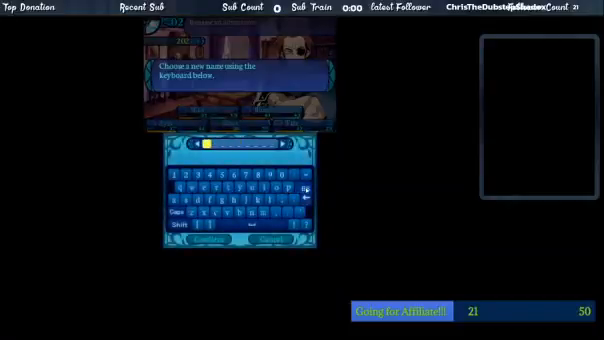
- Type 'WD gaster' with capital W and D, then confirm the name
left_click(190, 228)
type("Gaster")
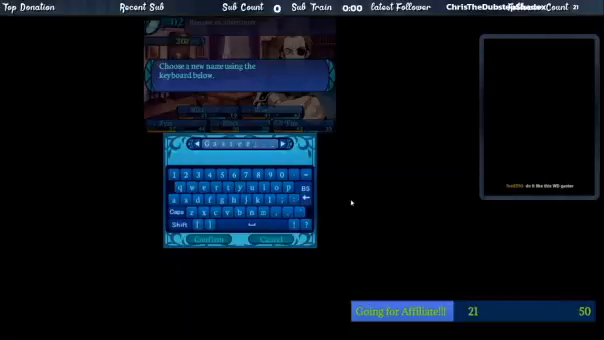
left_click(300, 195)
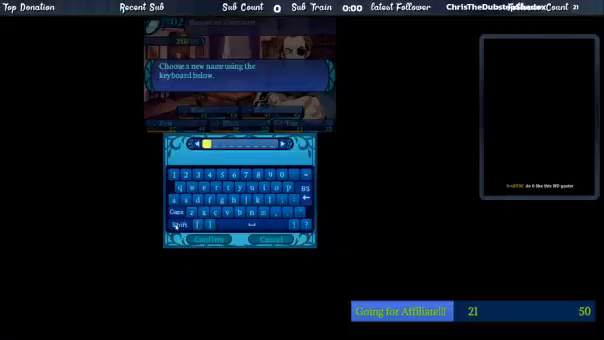
left_click(178, 210)
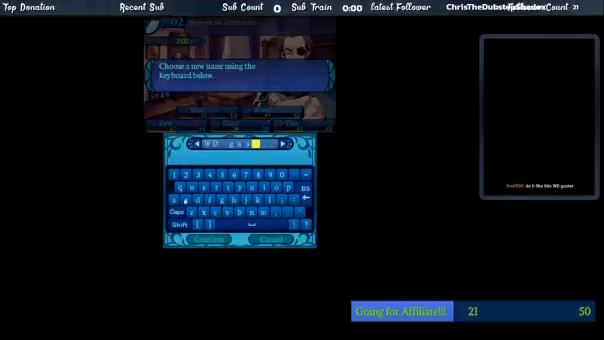
left_click(216, 189)
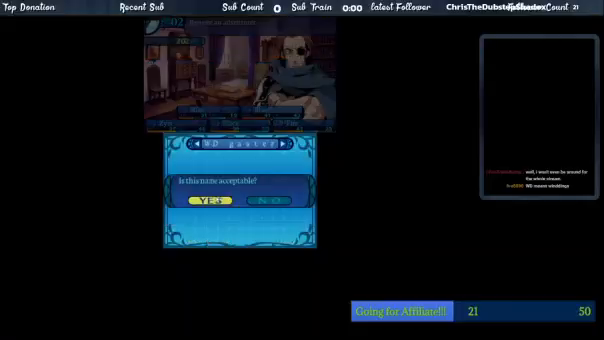
- Accept 'WD gaster' as the party member's name
left_click(203, 204)
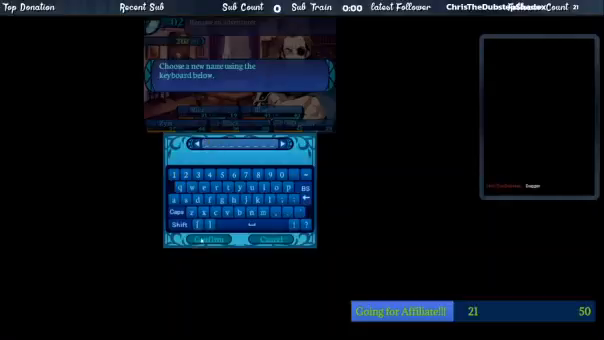
- Name the second party member 'Dagger' and return to the tavern
left_click(182, 228)
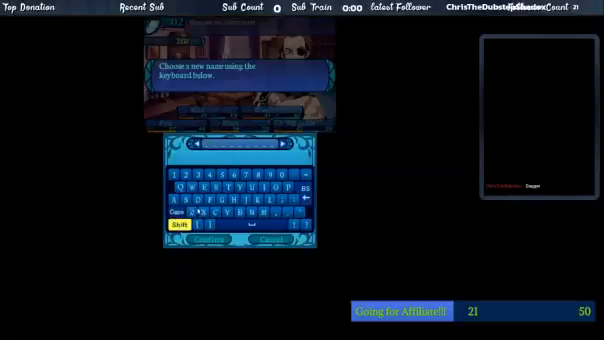
left_click(183, 230)
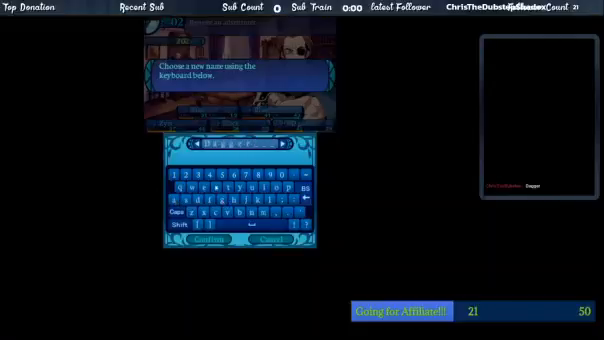
left_click(210, 248)
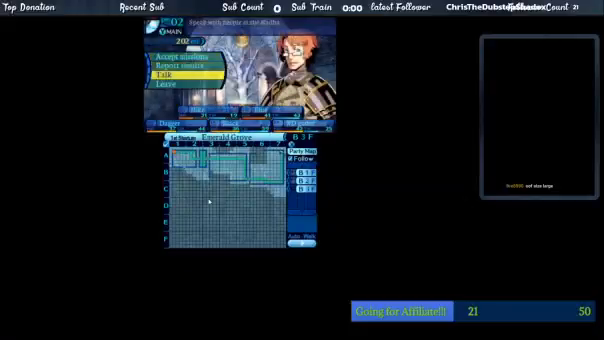
left_click(161, 73)
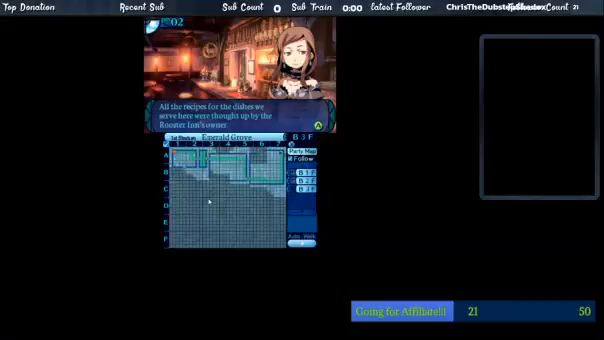
- Advance the barmaid's recipe talk to the Grimoire Synthesis Yes/No prompt
left_click(255, 105)
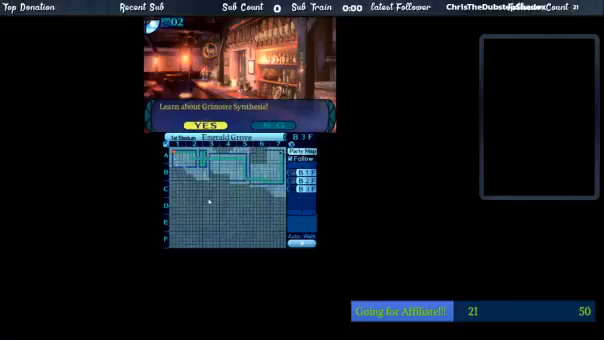
- Answer the Grimoire Synthesis prompt and hear about the Woodfly attack on B2F
left_click(196, 121)
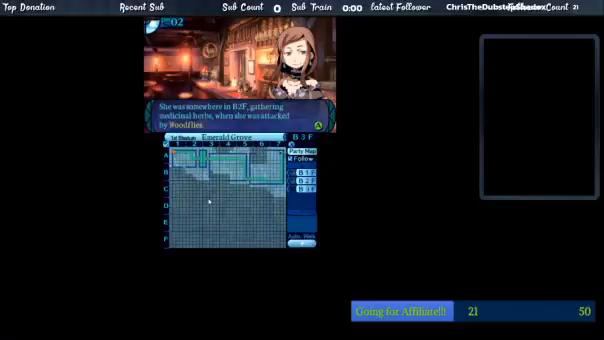
- Continue past the Woodfly story to her call for Labyrinth ingredient explorers
left_click(248, 110)
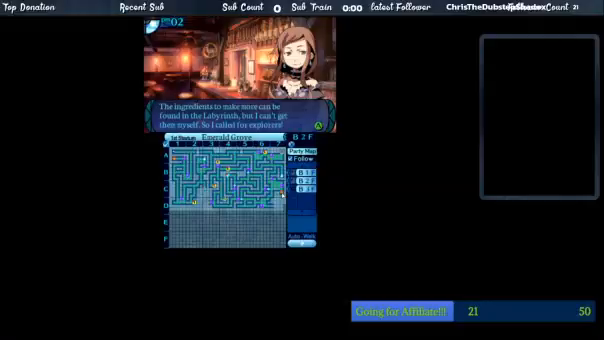
- Advance through the request for three Tiny Petals to the selling tip
left_click(234, 108)
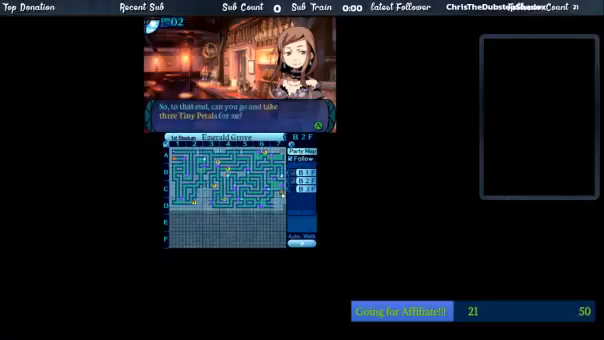
left_click(230, 103)
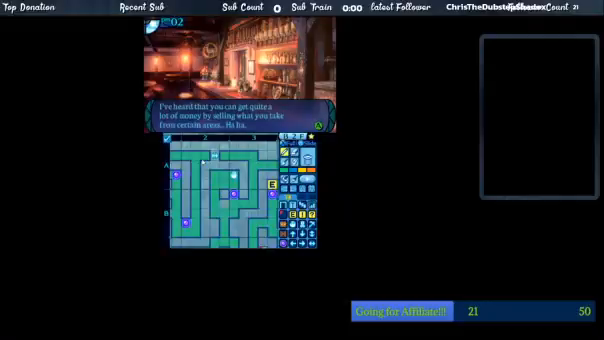
- Mark the spot on the B2F map and confirm it as correct
left_click(243, 120)
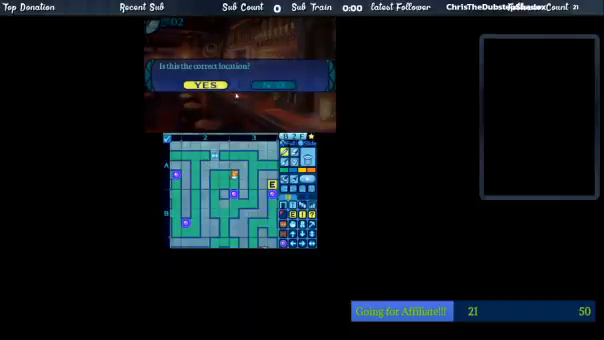
left_click(210, 88)
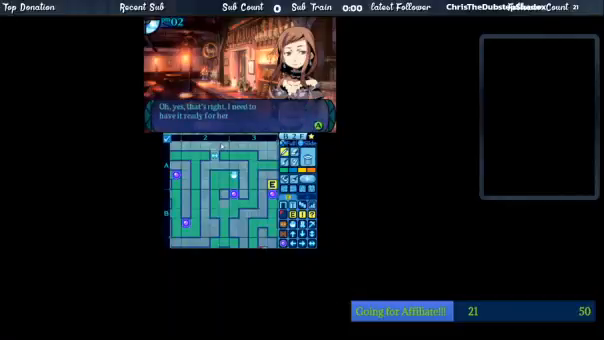
left_click(240, 120)
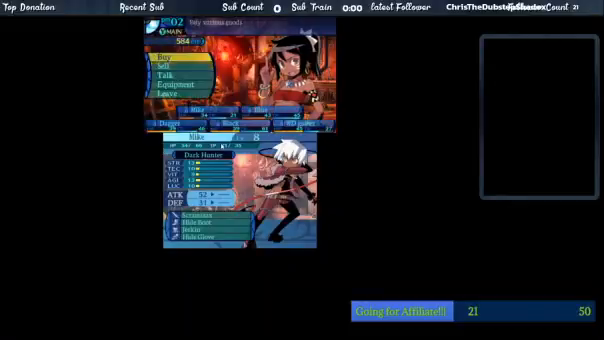
- Open the shop's Buy list showing weapons like Mantis Axe and Harpoon
left_click(158, 57)
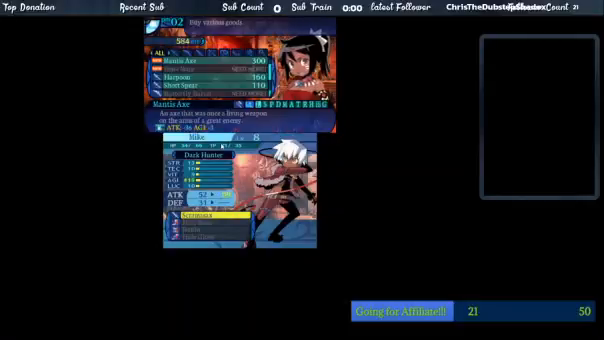